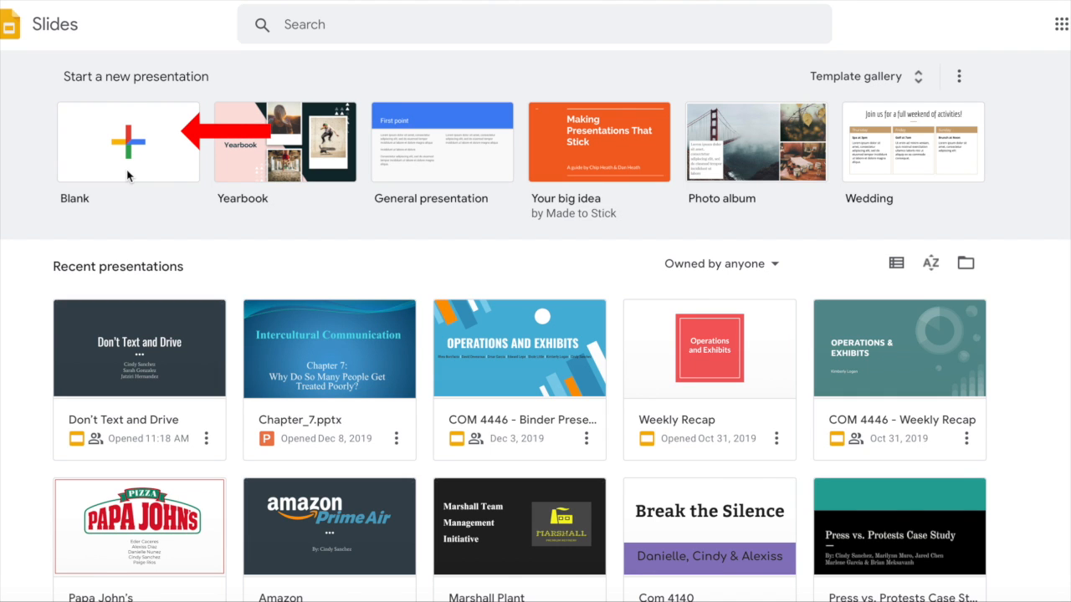
Create a new blank presentation from the Slides home page
click(127, 141)
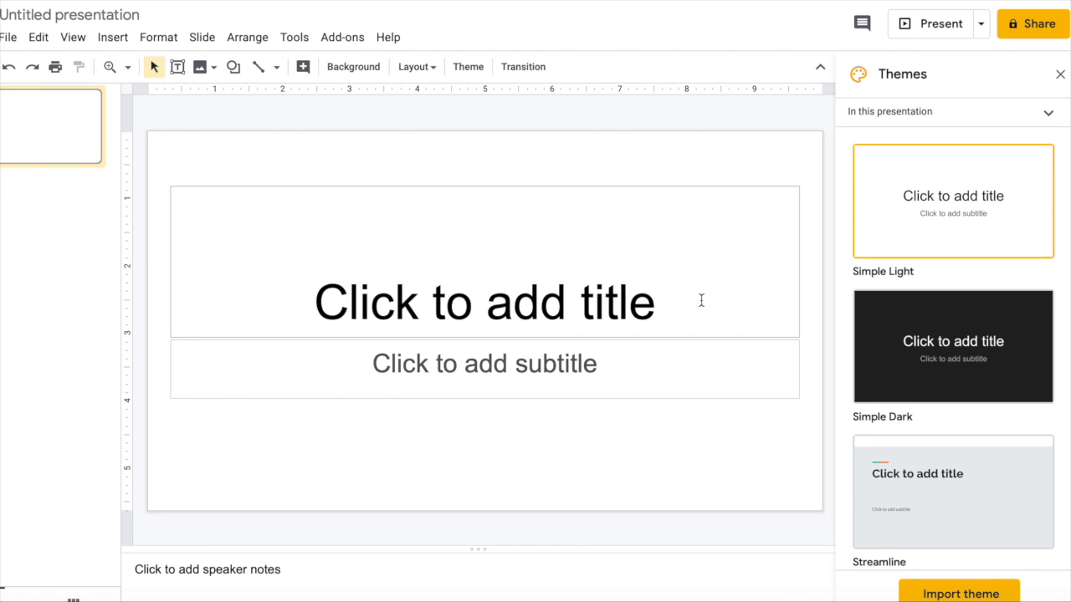
Enter 'Paforming Arts' as the first slide's title
click(483, 301)
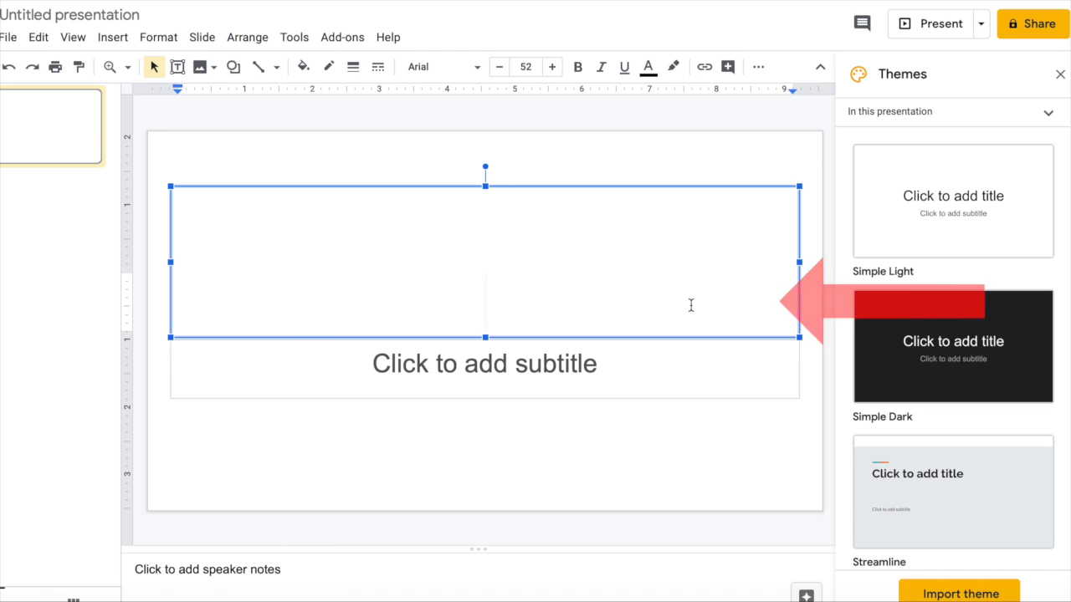
text(Paforming A)
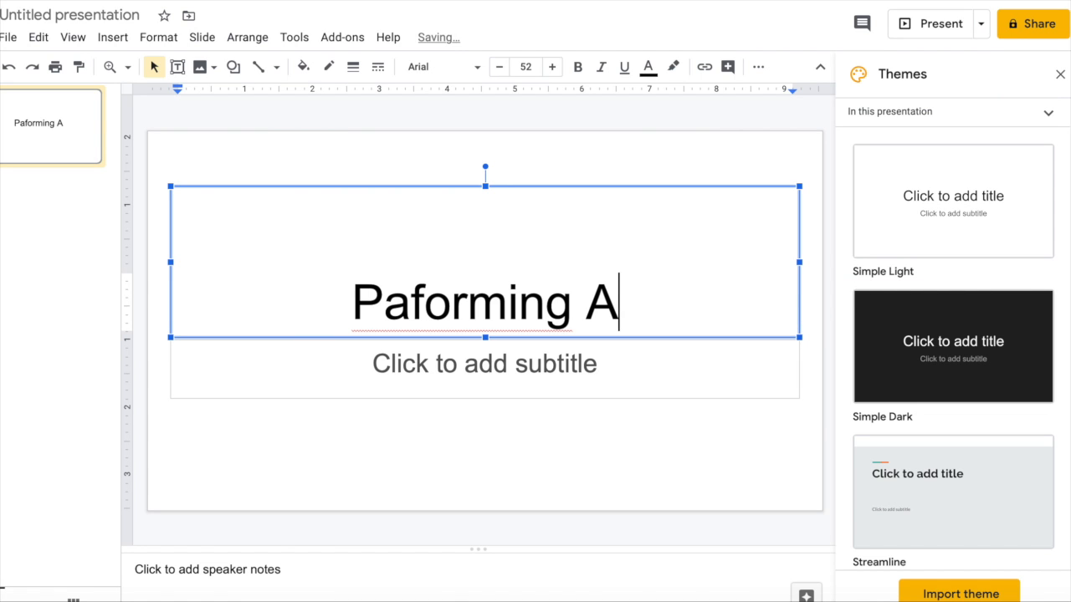
text(rts)
text(p)
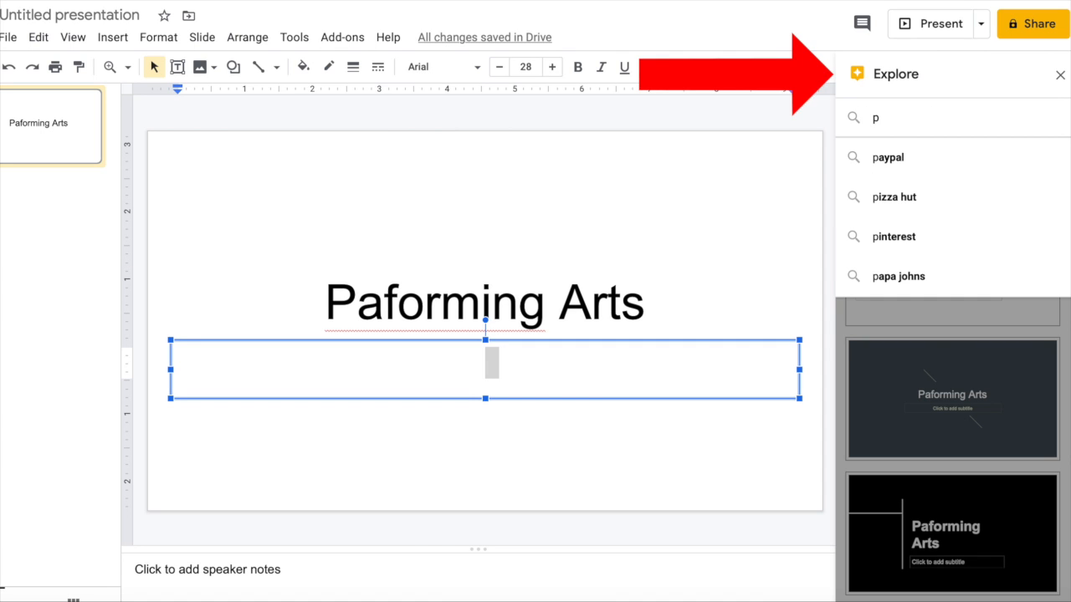
Search Explore for 'performing arts', browse the image results, then close the panel
text(a)
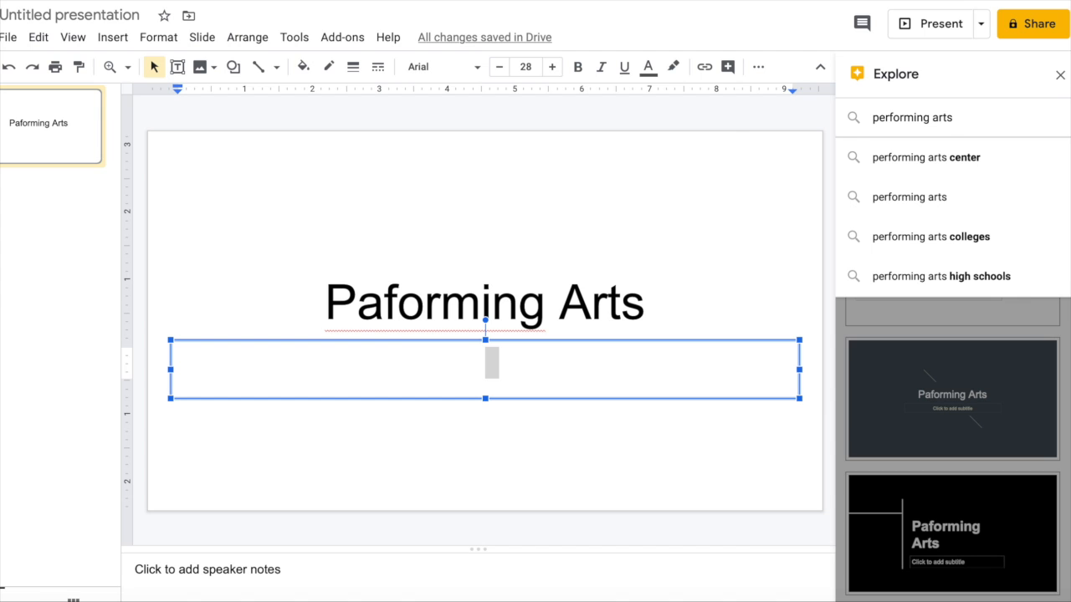
click(912, 117)
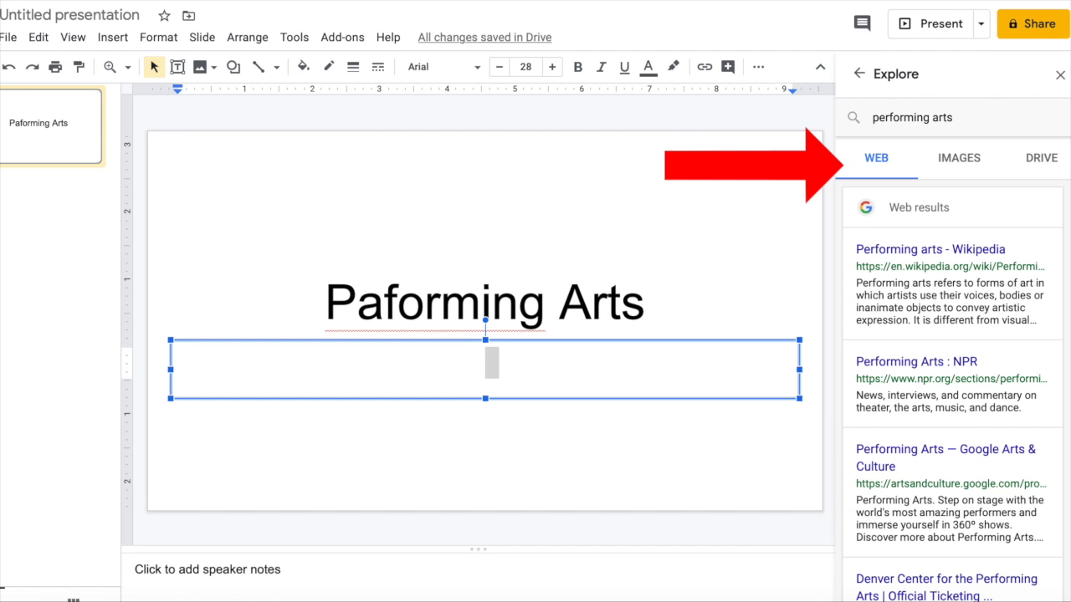
click(957, 157)
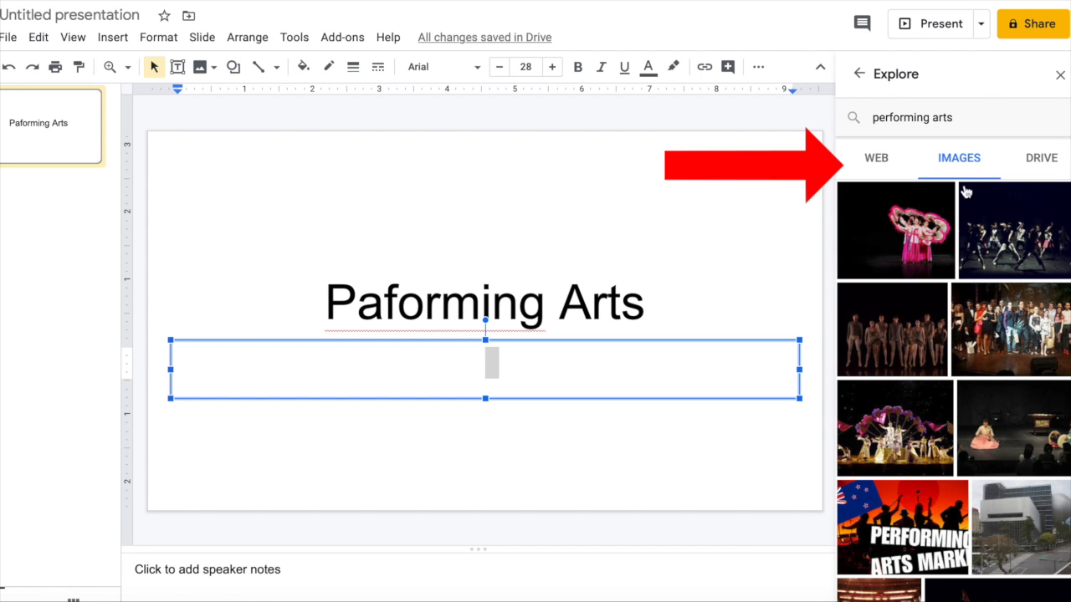
scroll(down, 3)
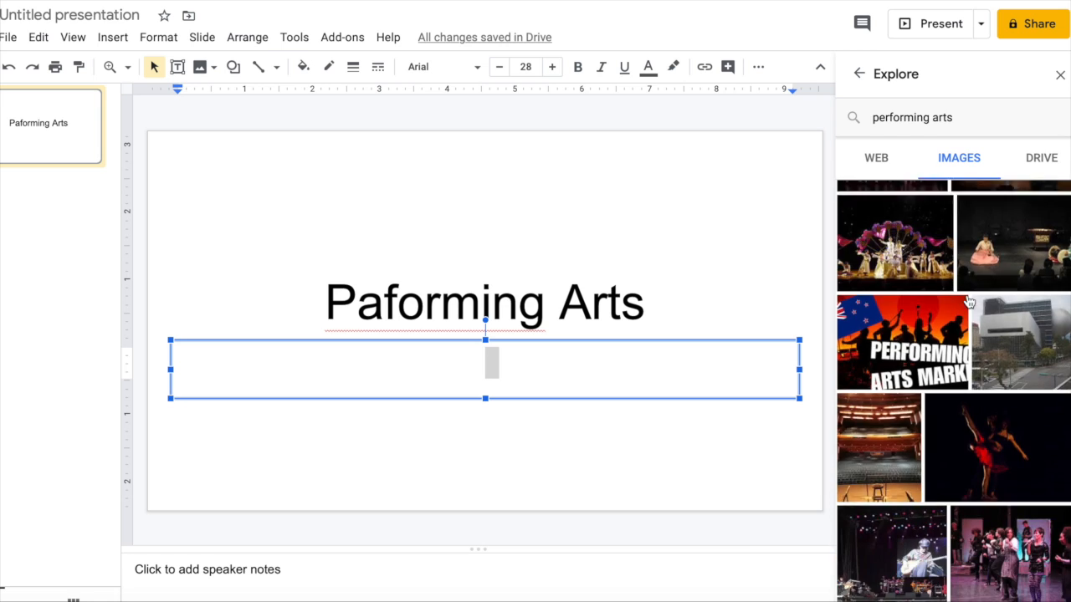
click(1061, 73)
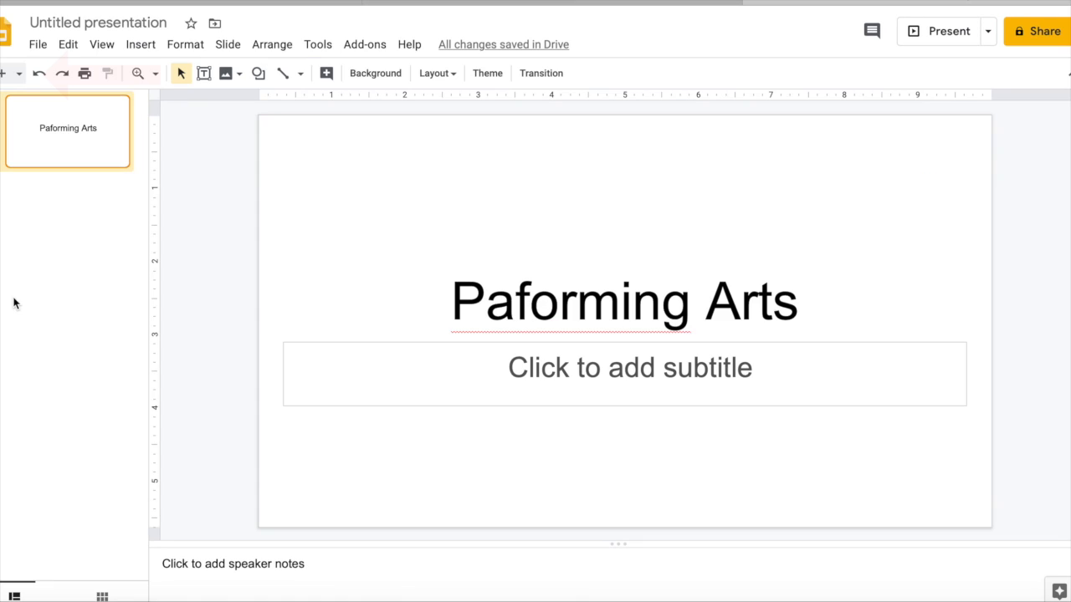
Add slides and write 'What we need' with the item '1.We need makeup' on slide 2
click(3, 73)
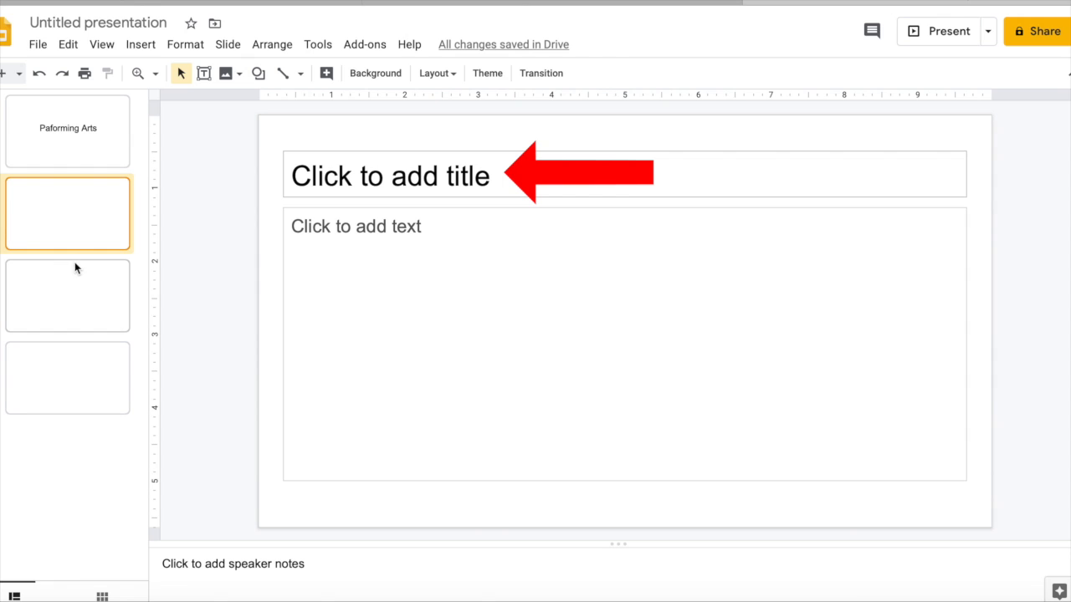
click(390, 176)
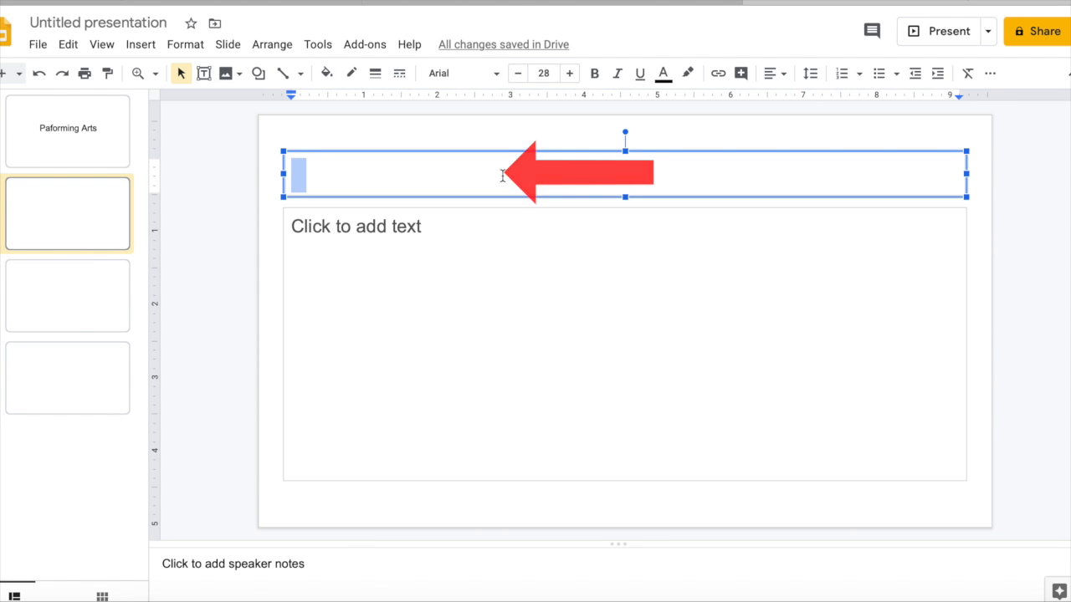
text(What we need)
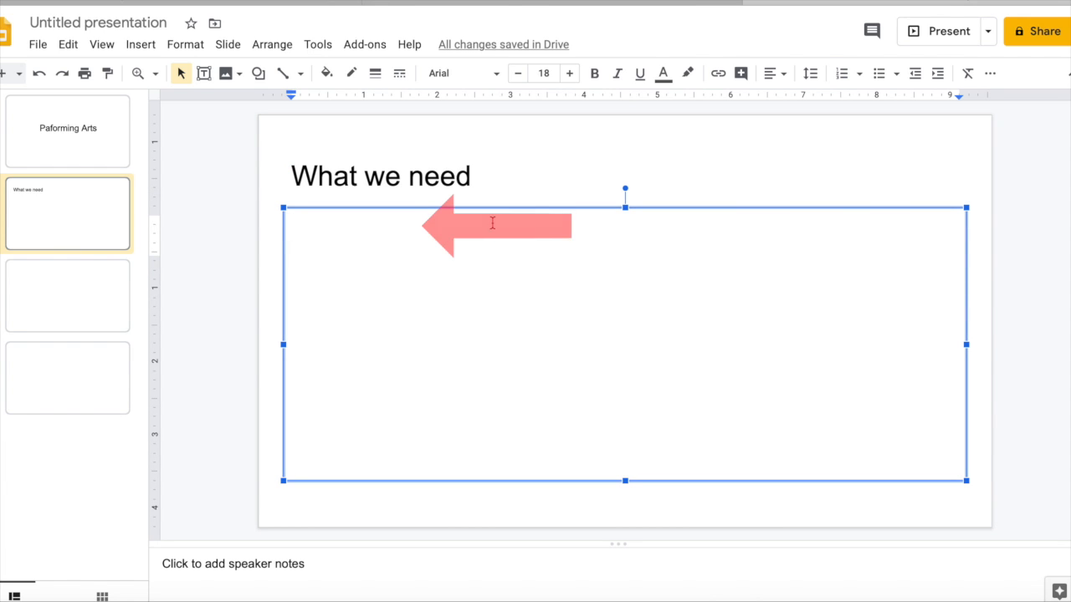
text(We n)
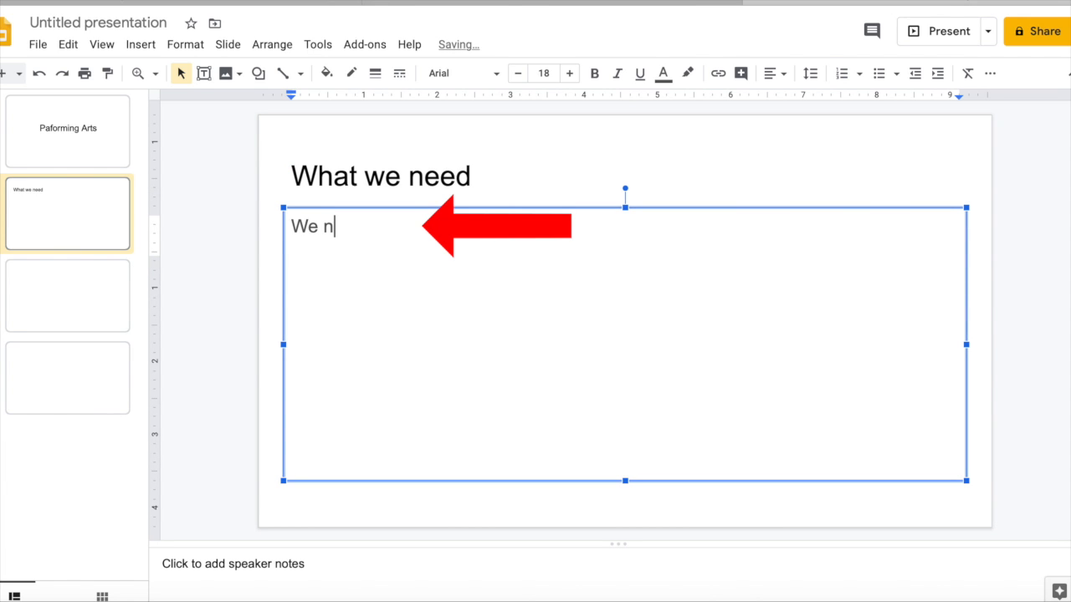
text(eed makeup)
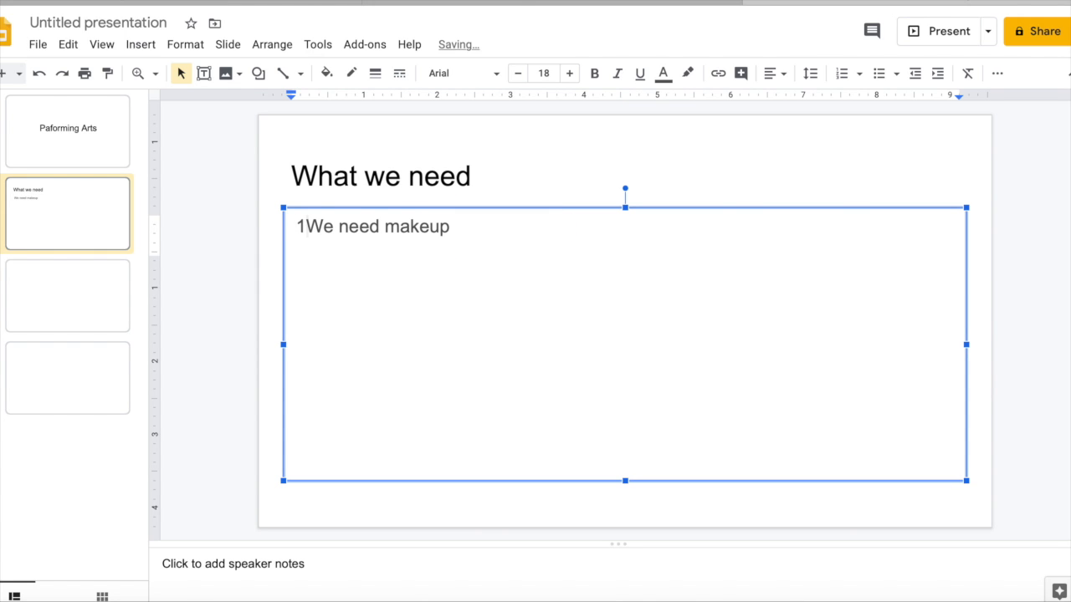
text(.)
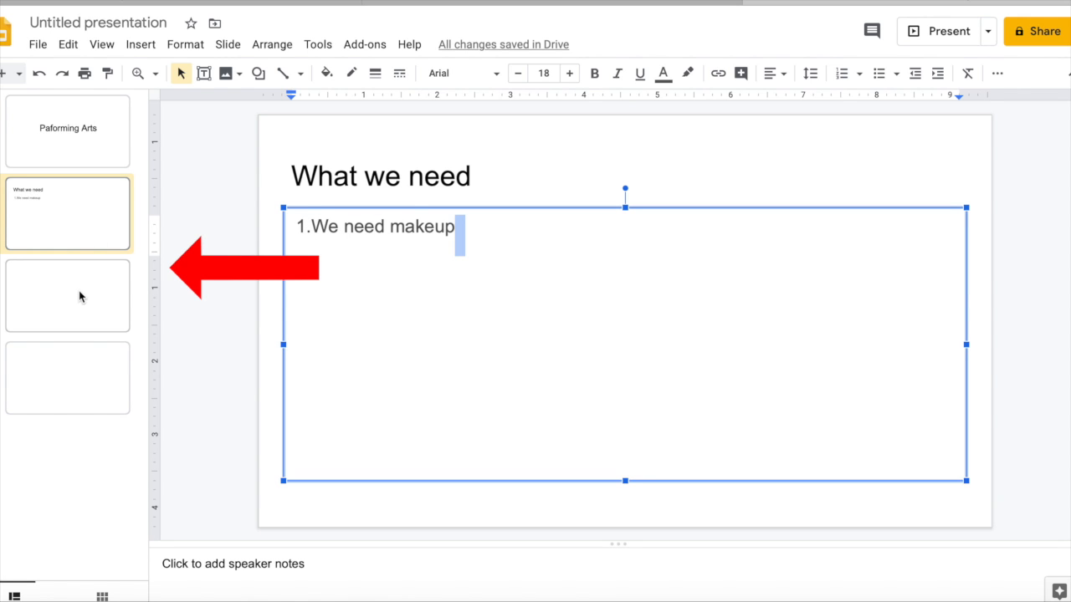
Title the third slide 'How to add a picture' with Explore open
click(67, 294)
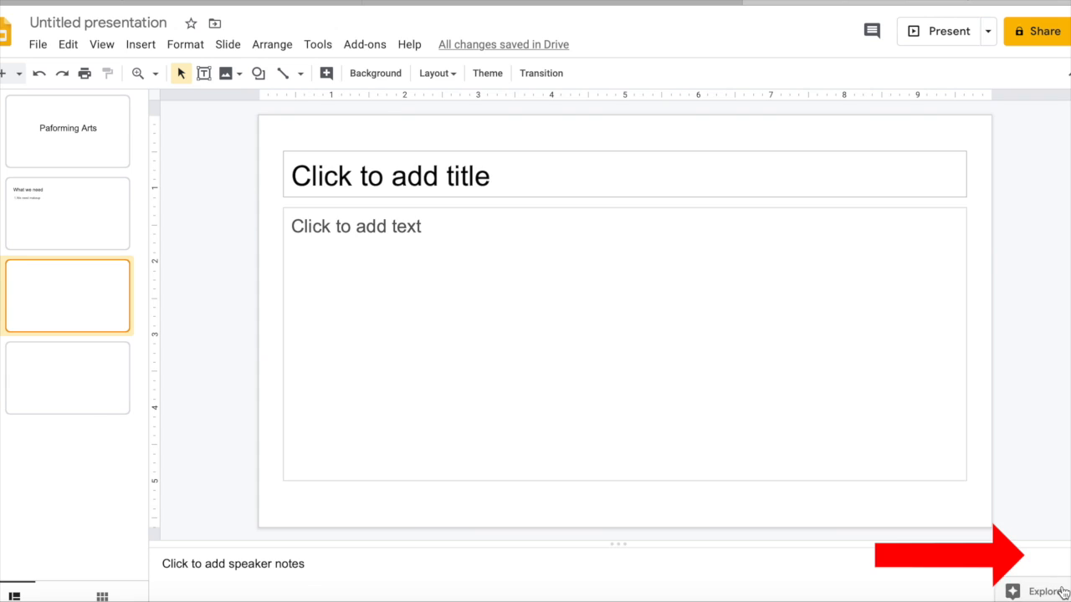
click(1041, 592)
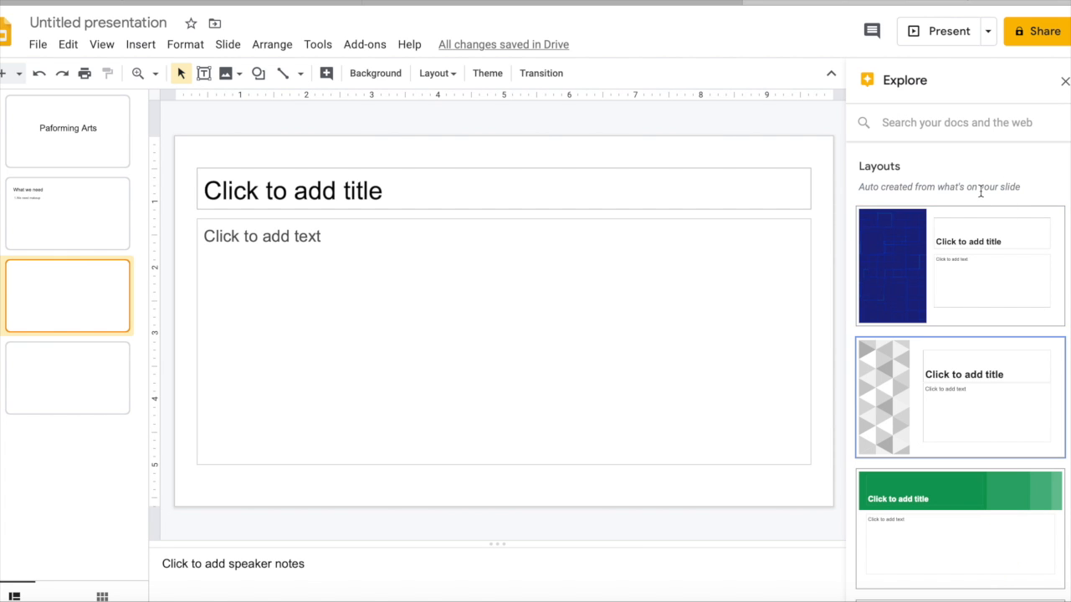
text(How to add a picture)
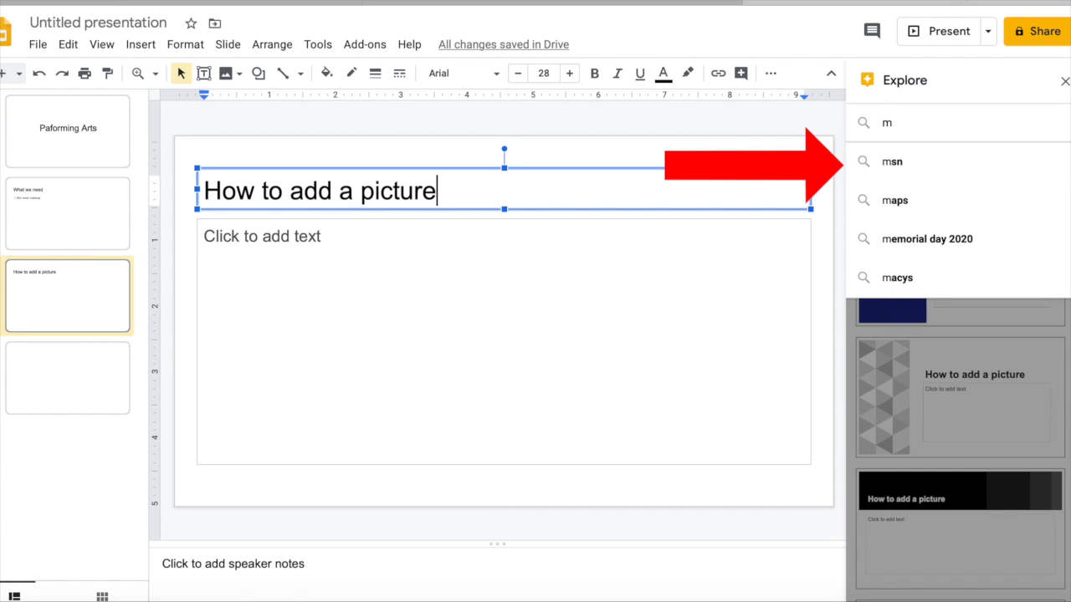
text(ake)
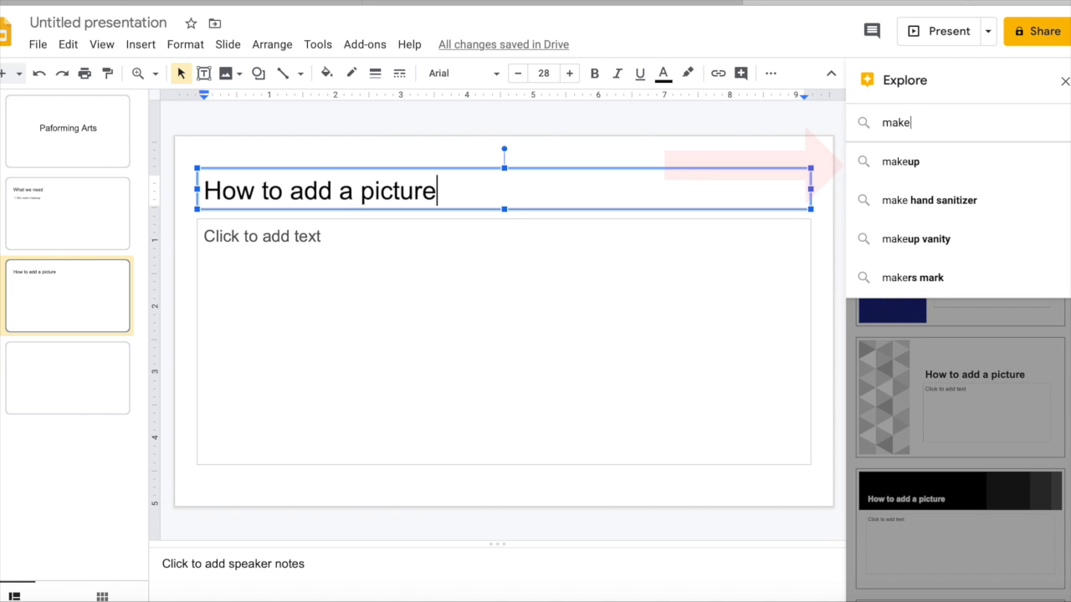
Search Explore images for 'makeup' and insert a makeup photo onto the slide
click(900, 160)
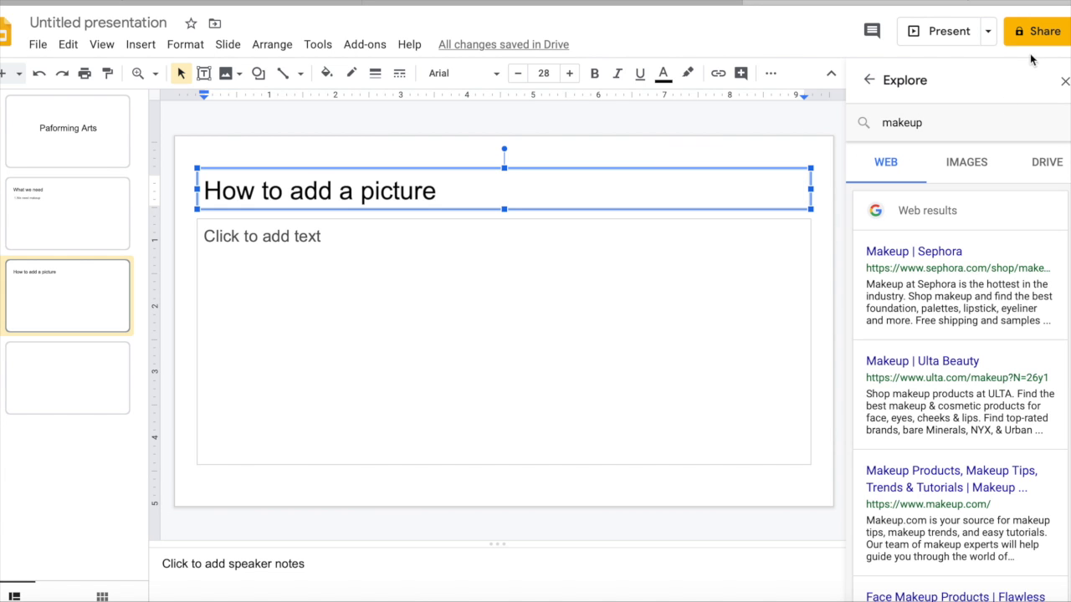
click(965, 161)
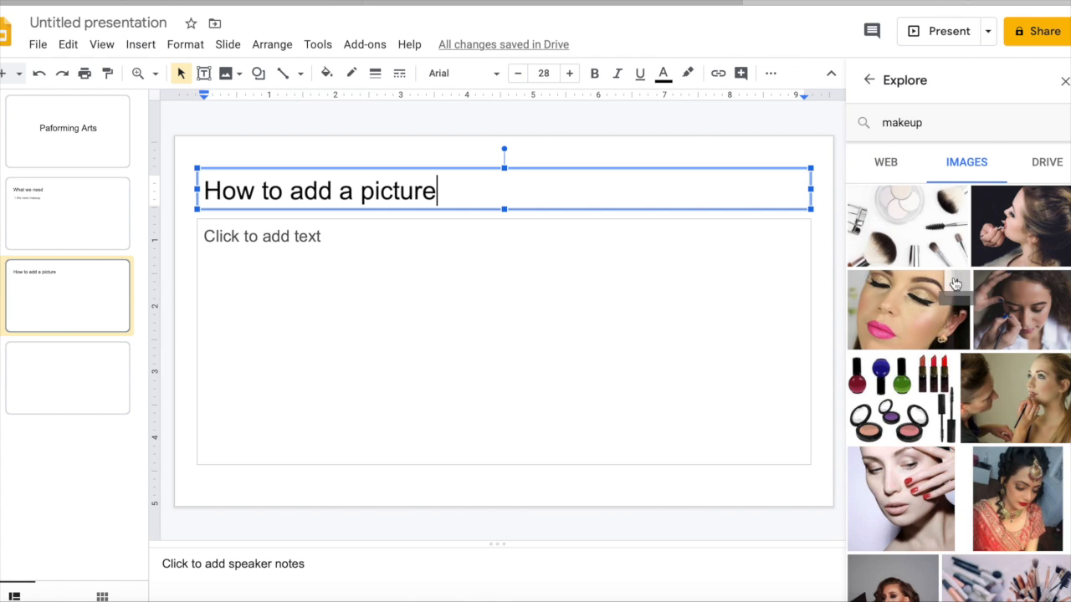
scroll(down, 3)
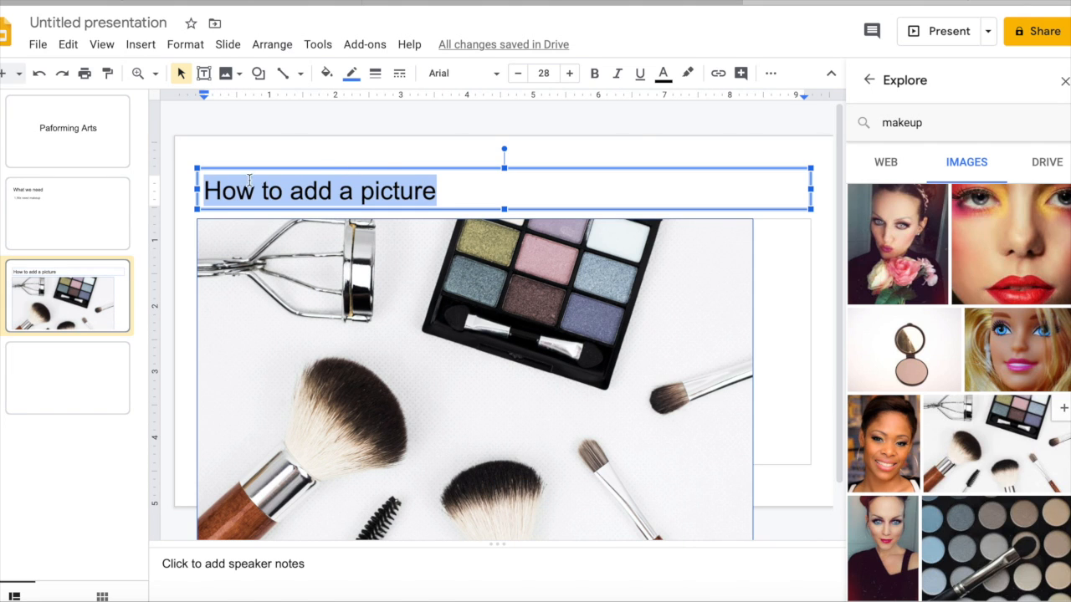
click(662, 73)
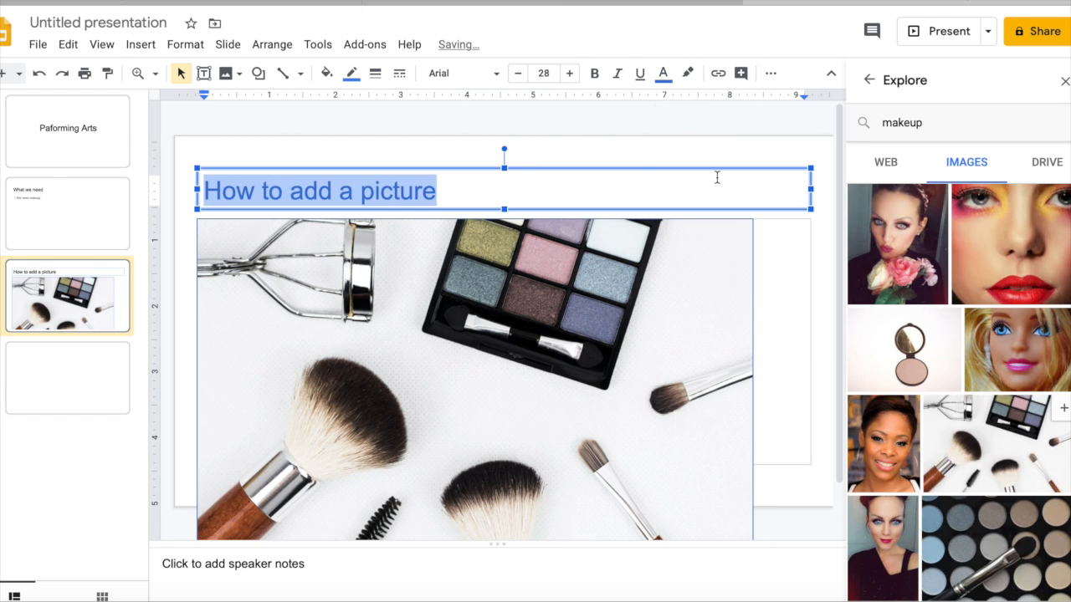
Change the 'How to add a picture' title to a bold script-style font
click(438, 191)
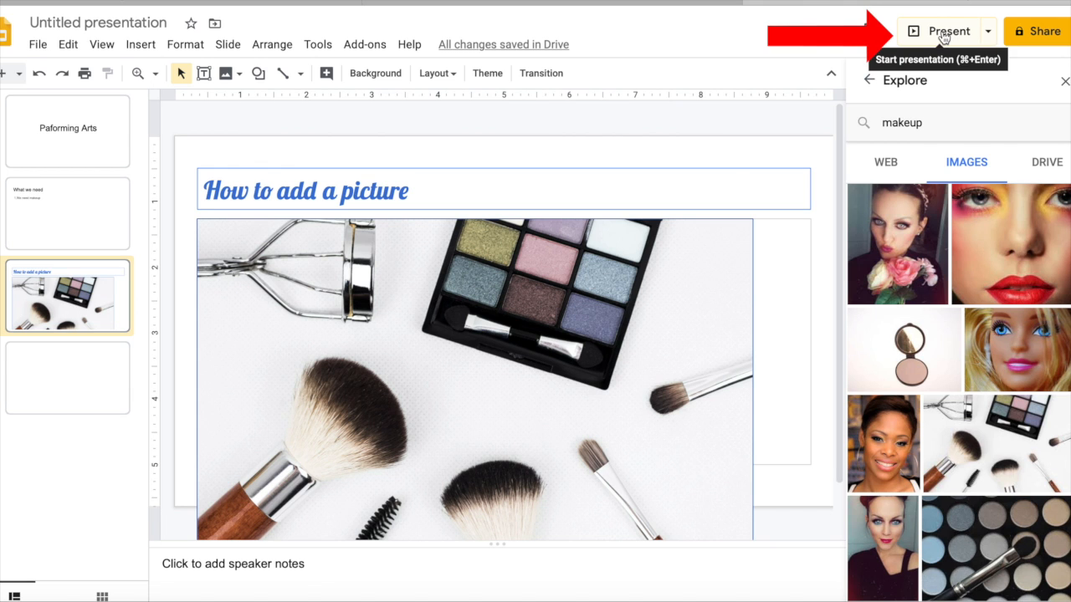
Choose the Modern Writer theme from the Themes panel for the whole deck
click(947, 30)
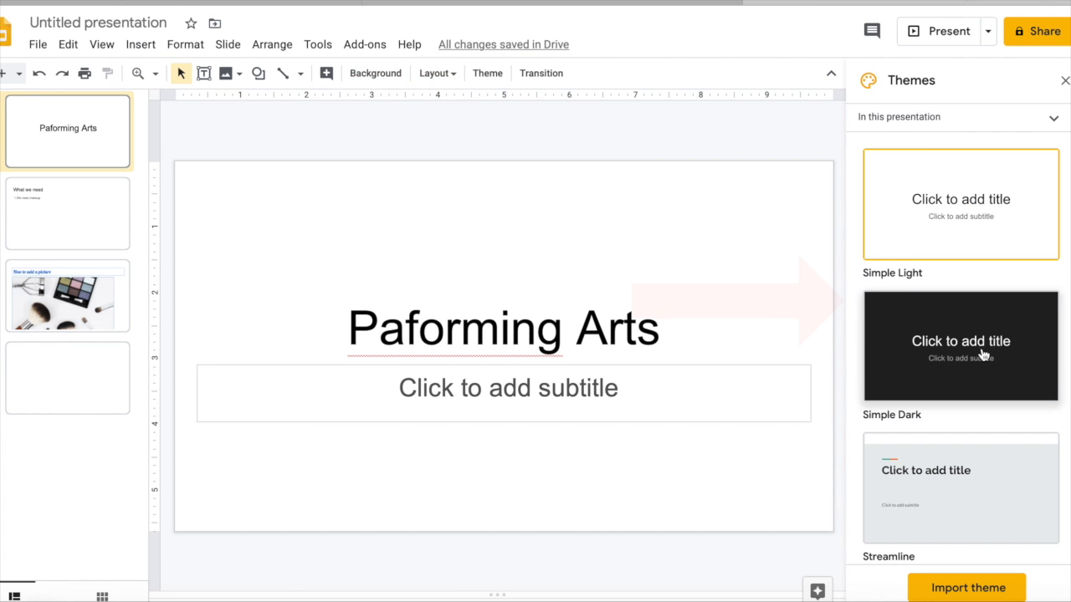
scroll(down, 3)
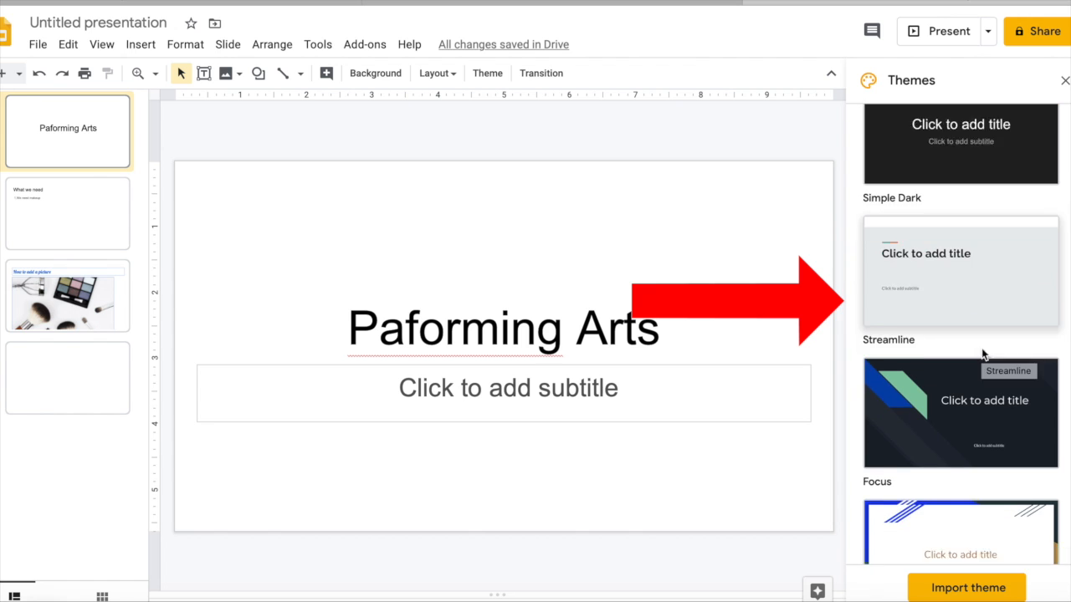
scroll(down, 3)
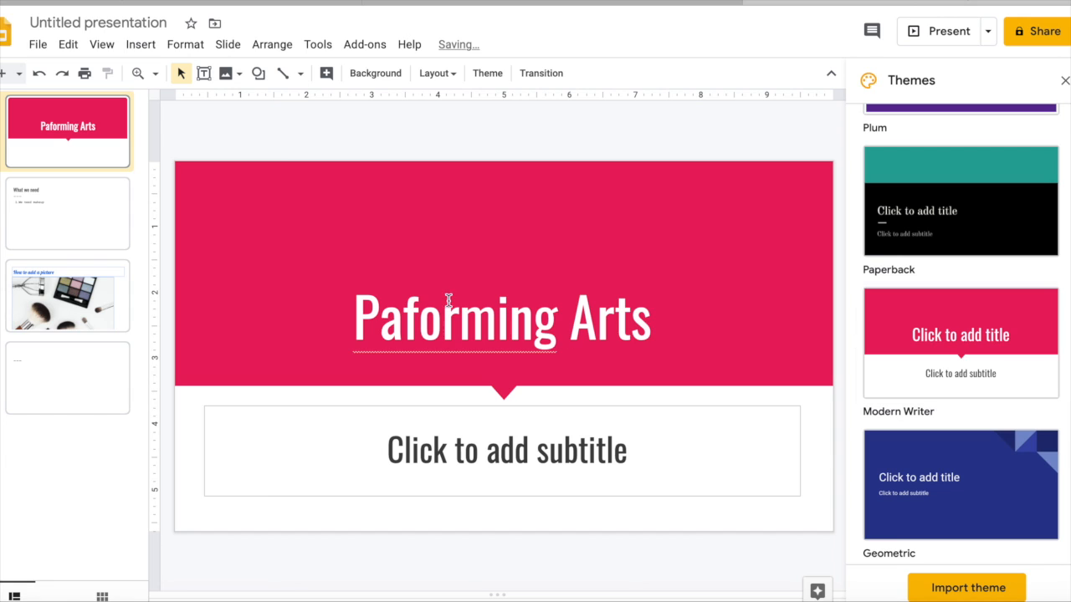
Fix the title to 'Performing Arts' and shrink the makeup photo on slide 3
click(502, 316)
text(er)
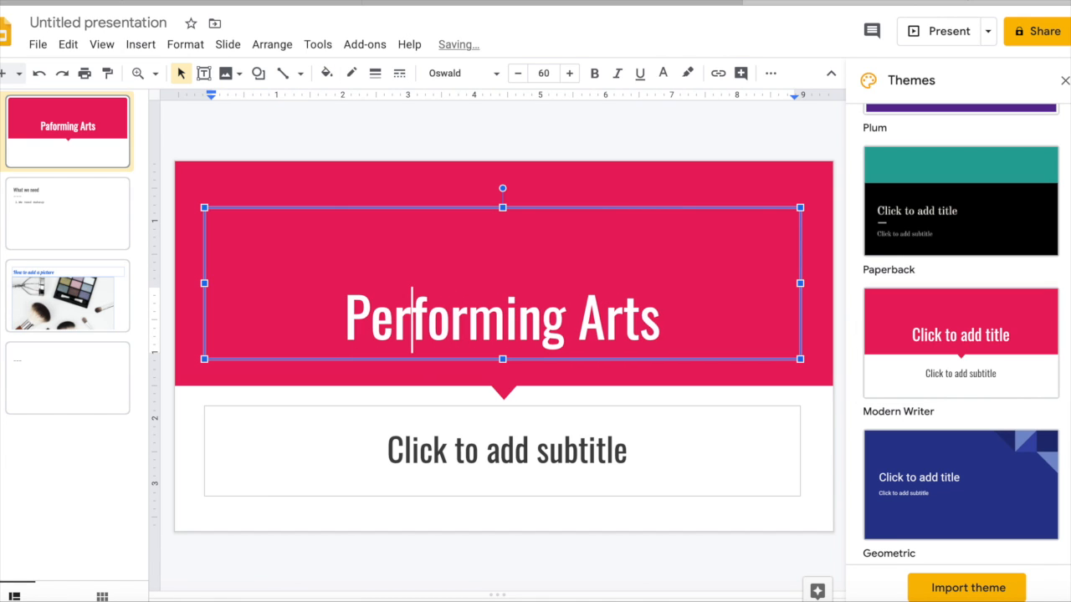
click(67, 294)
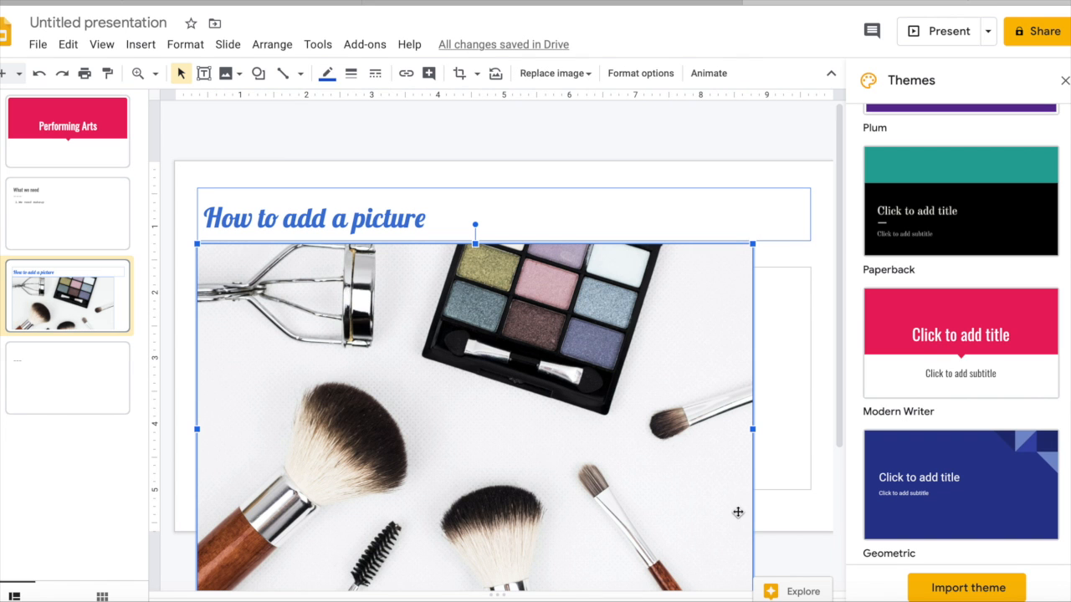
mouse_move(751, 242)
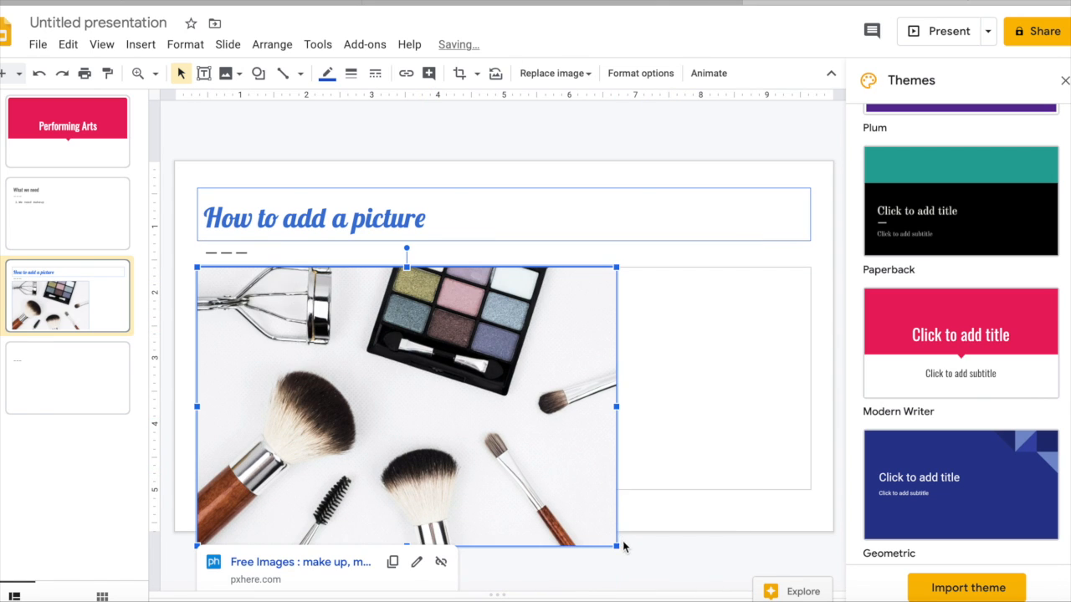
drag(615, 549, 552, 502)
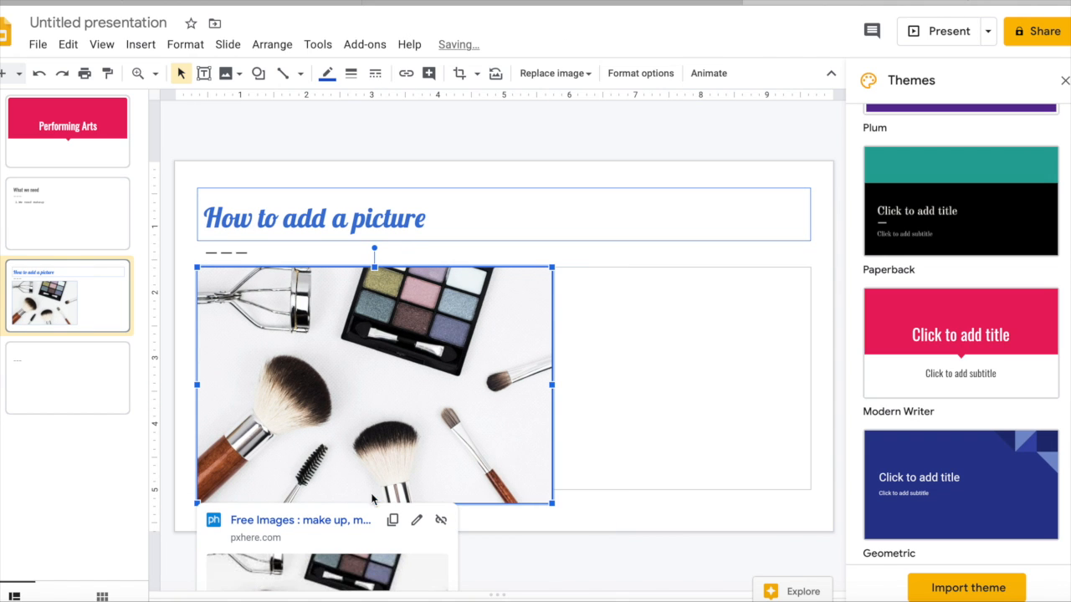
drag(375, 383, 487, 378)
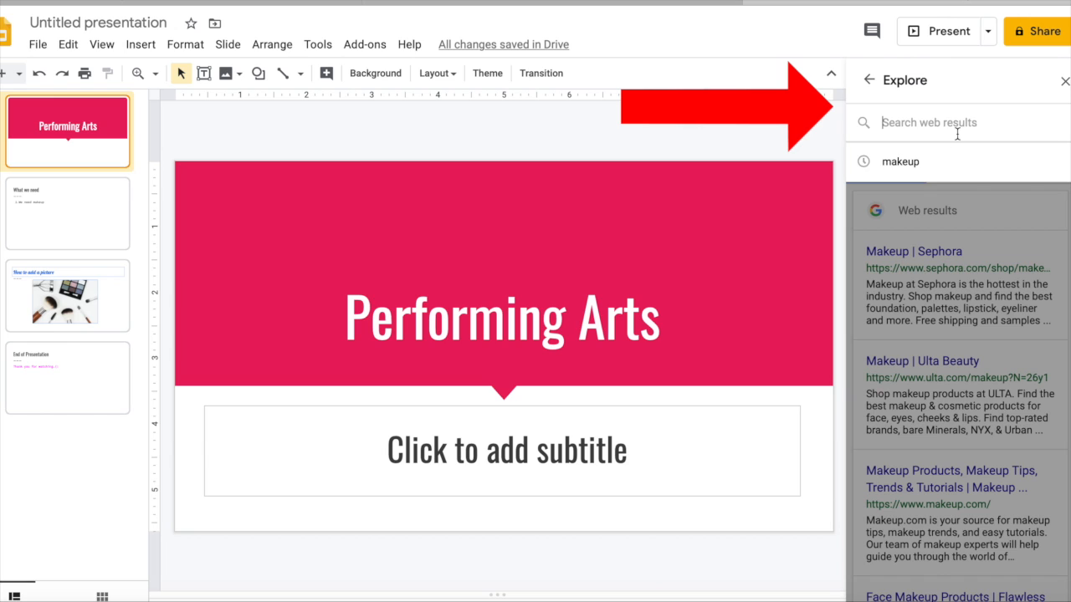
Run an Explore web search for 'summer activities for kids', then move to slide 4
text(mak)
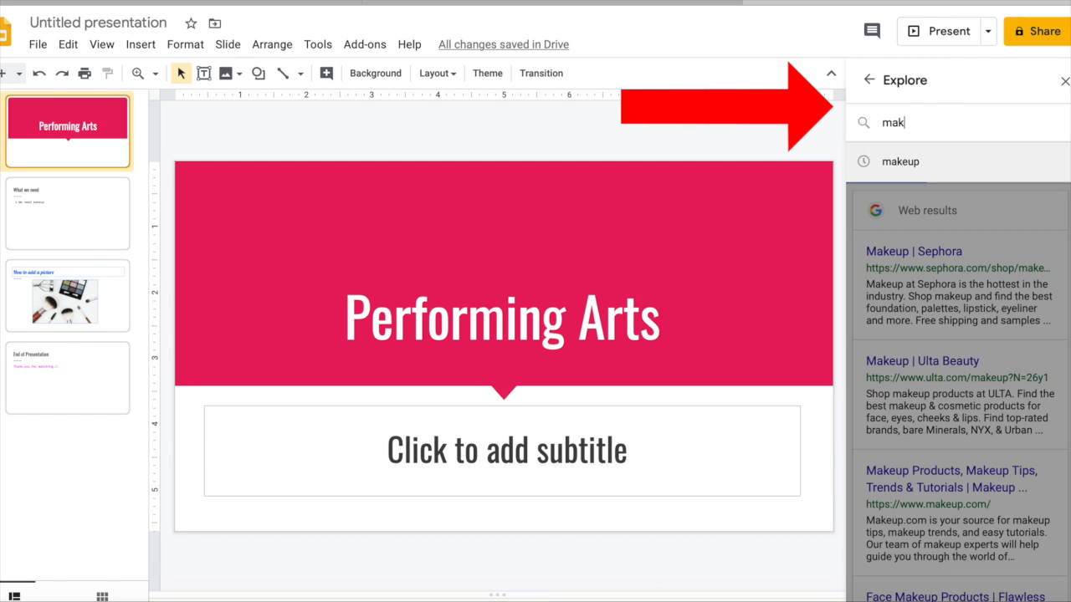
text(summer activities)
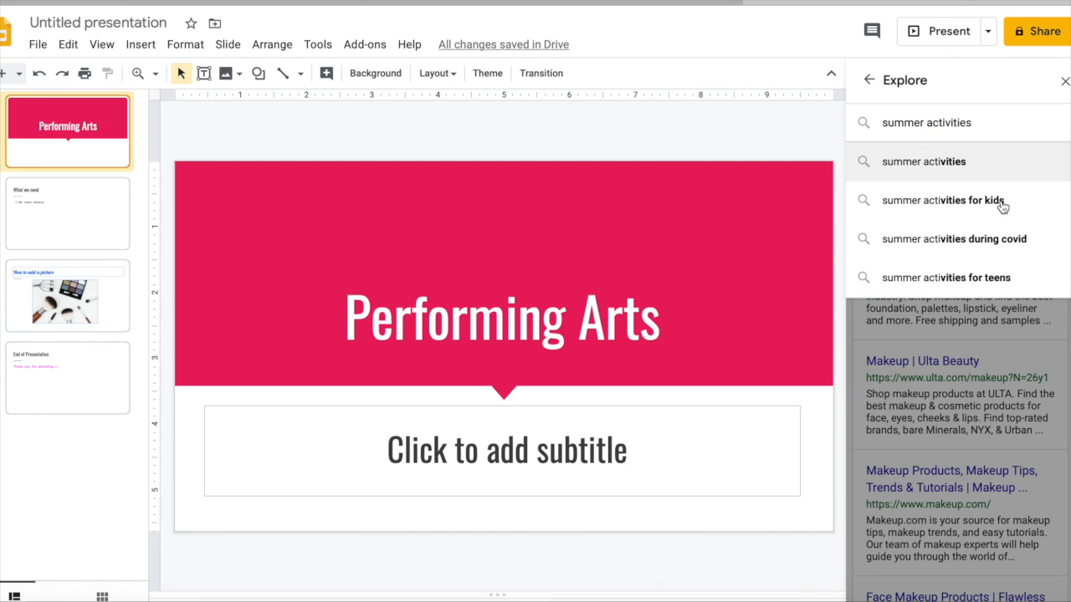
click(943, 201)
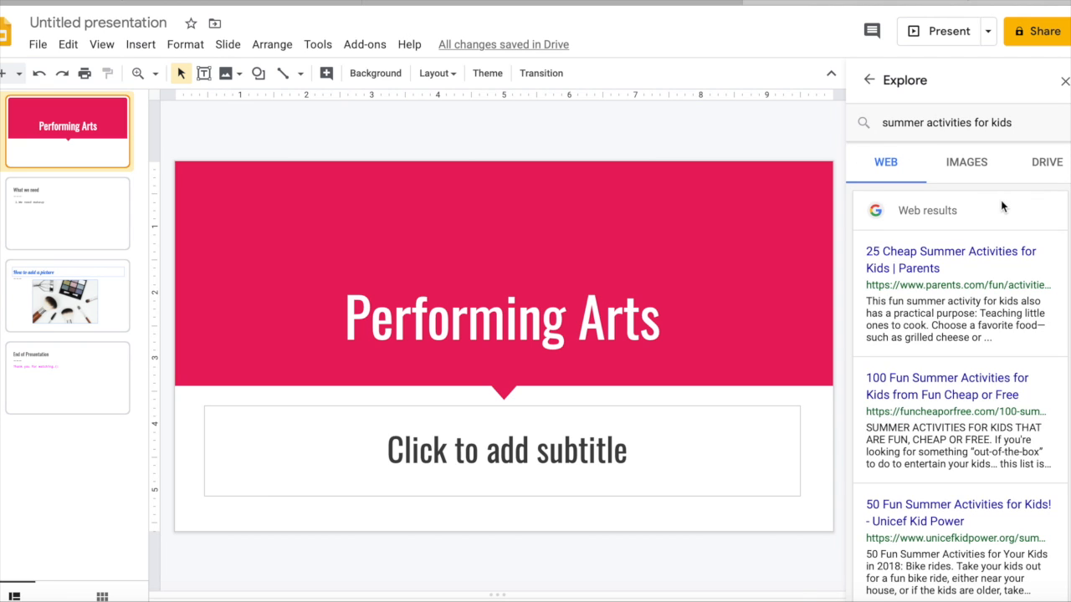
scroll(down, 3)
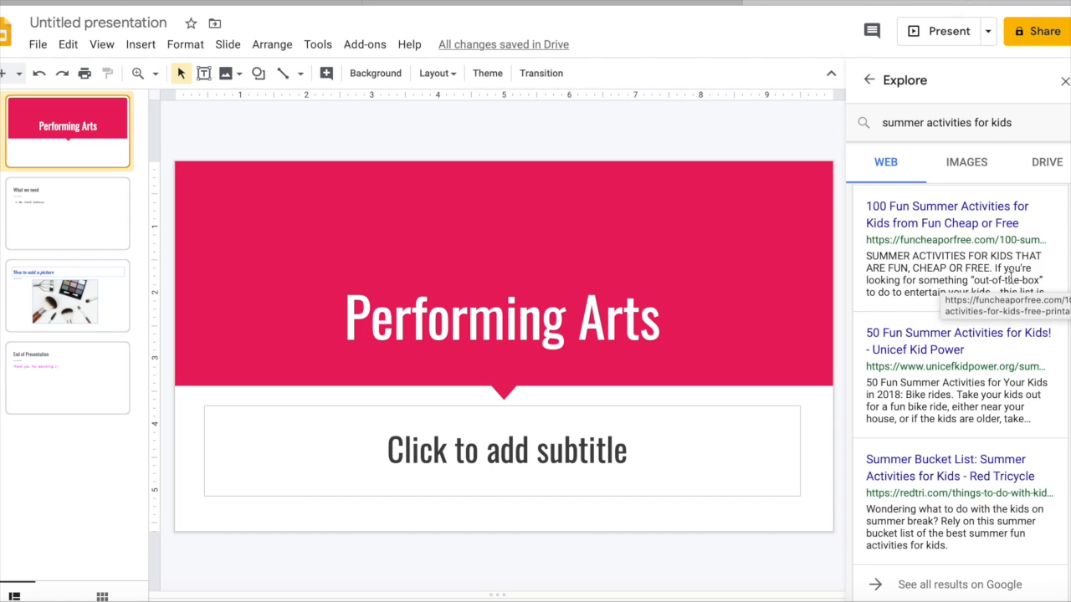
click(967, 160)
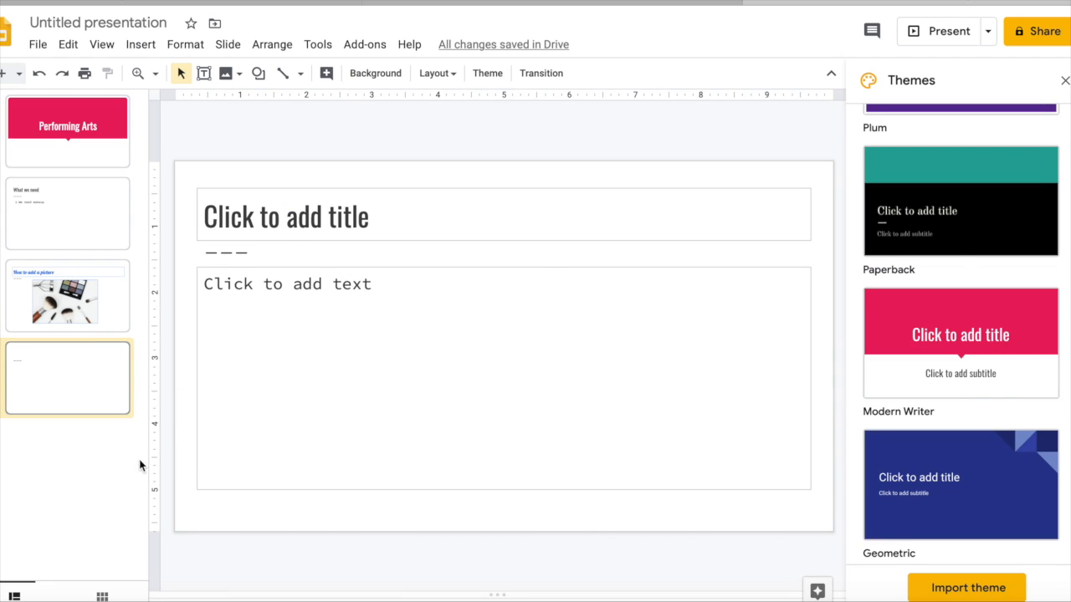
mouse_move(40, 62)
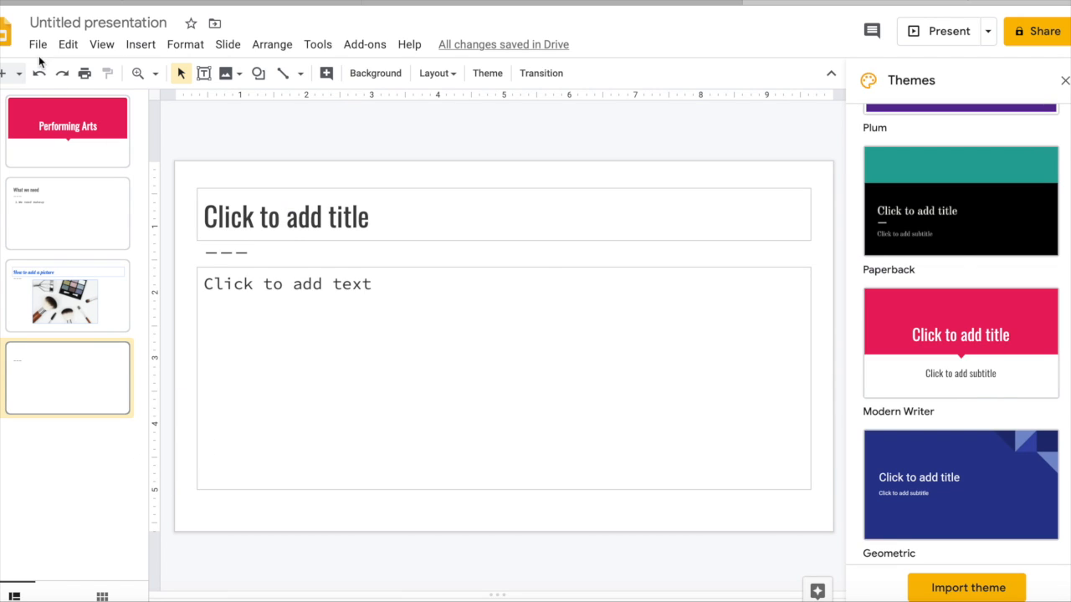
Write 'End of Presentation' as slide 4's title and 'Thank you' in its body
click(285, 216)
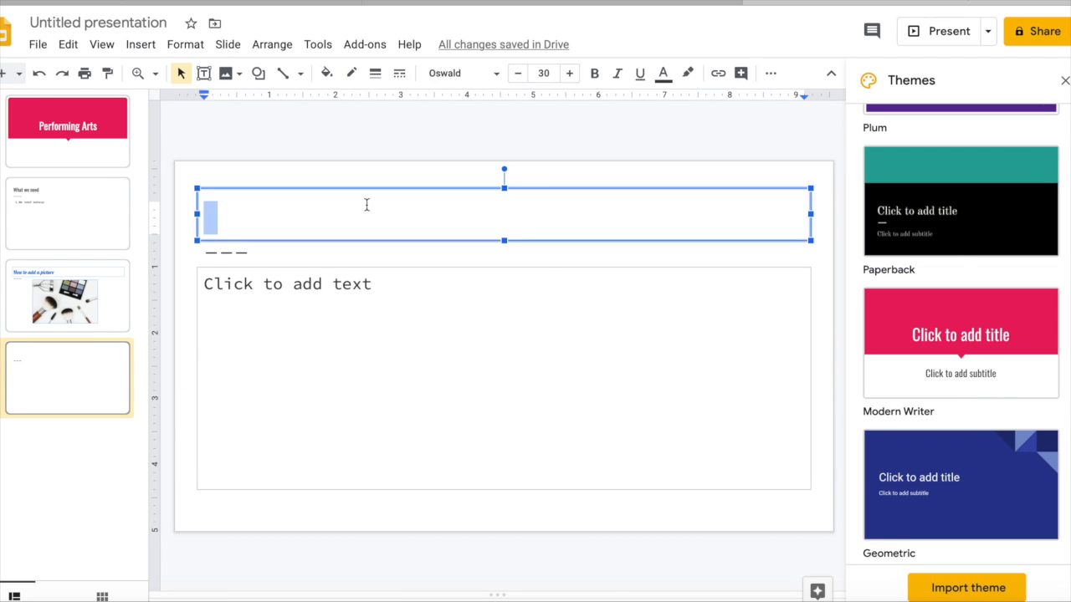
text(E)
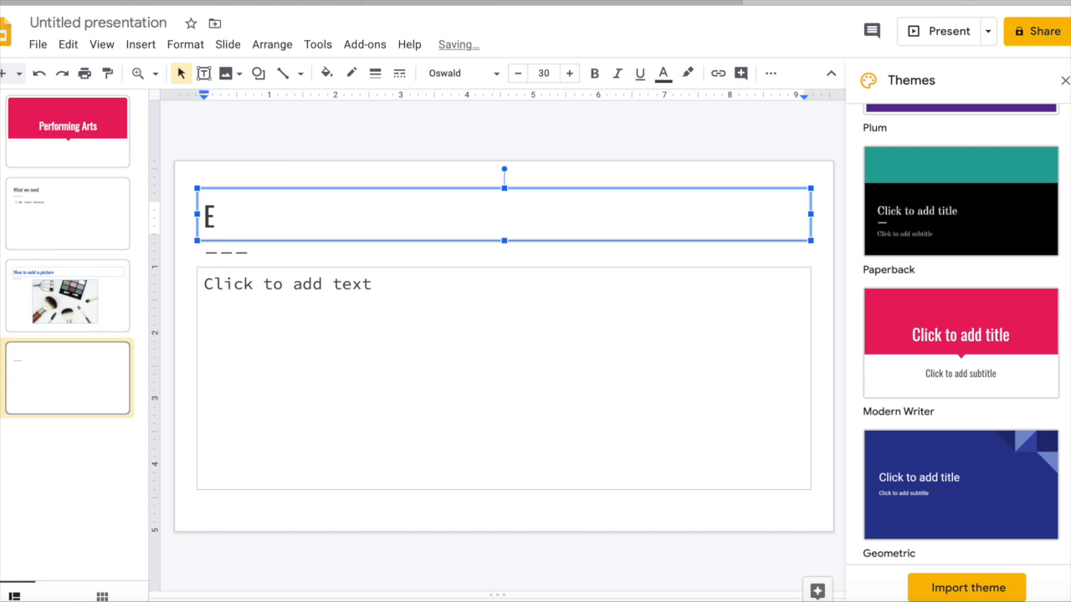
text(nd of)
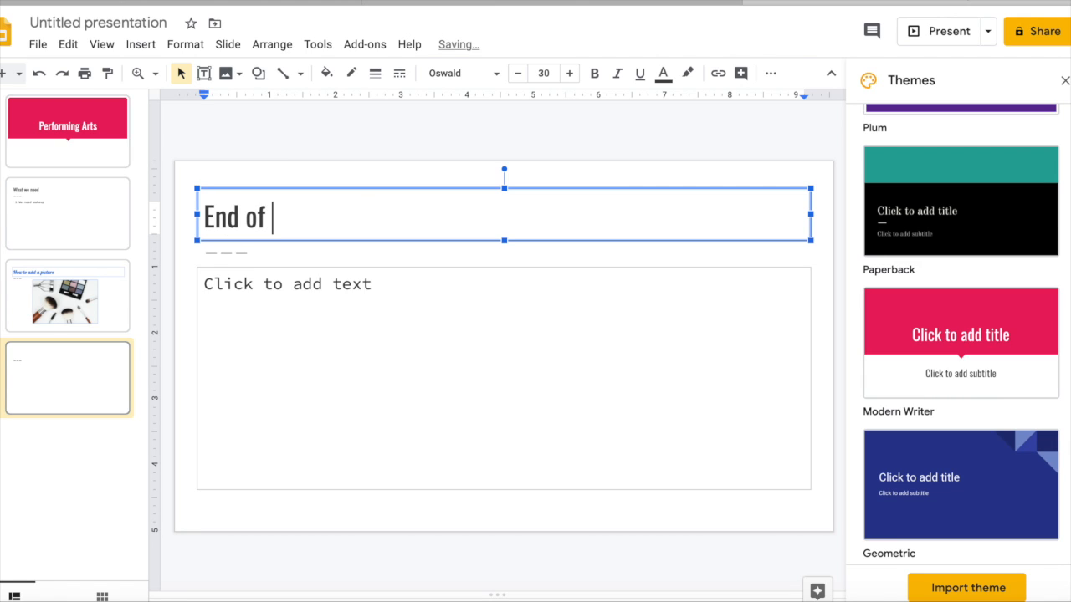
text(Presentat)
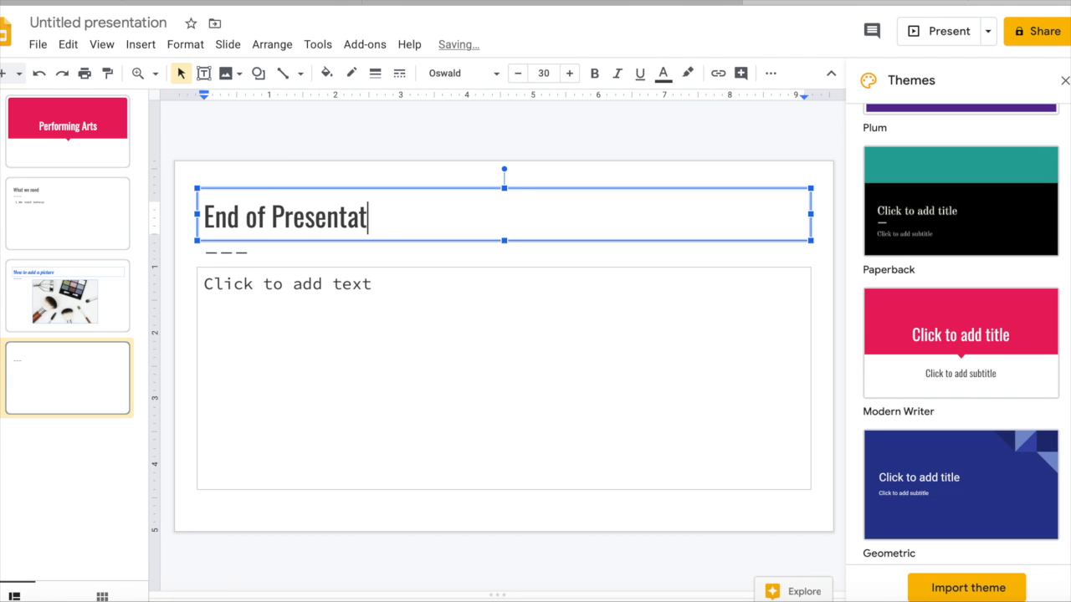
text(ion)
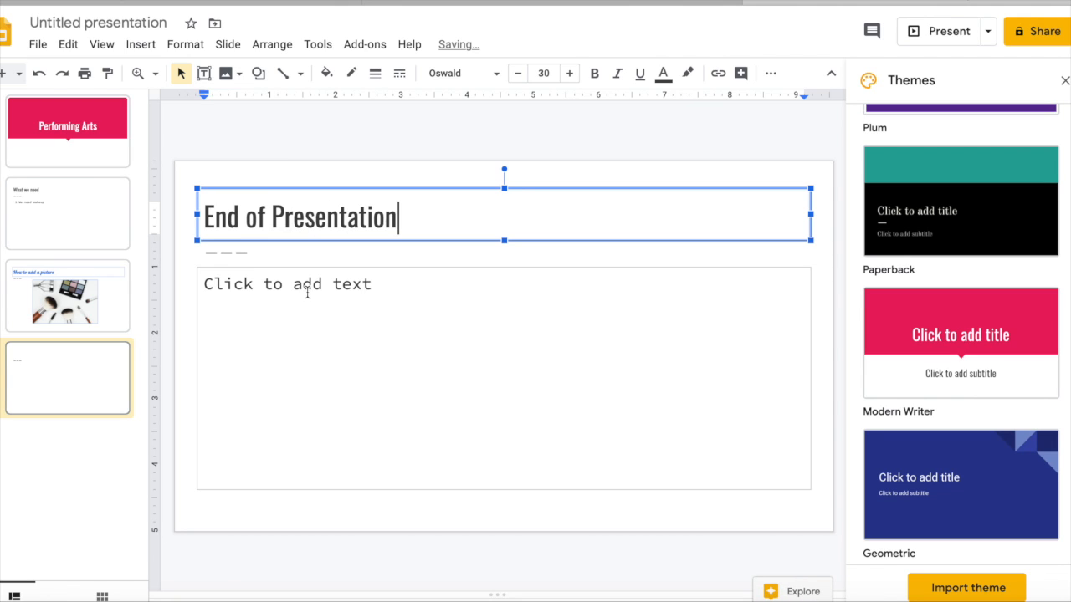
text(Th)
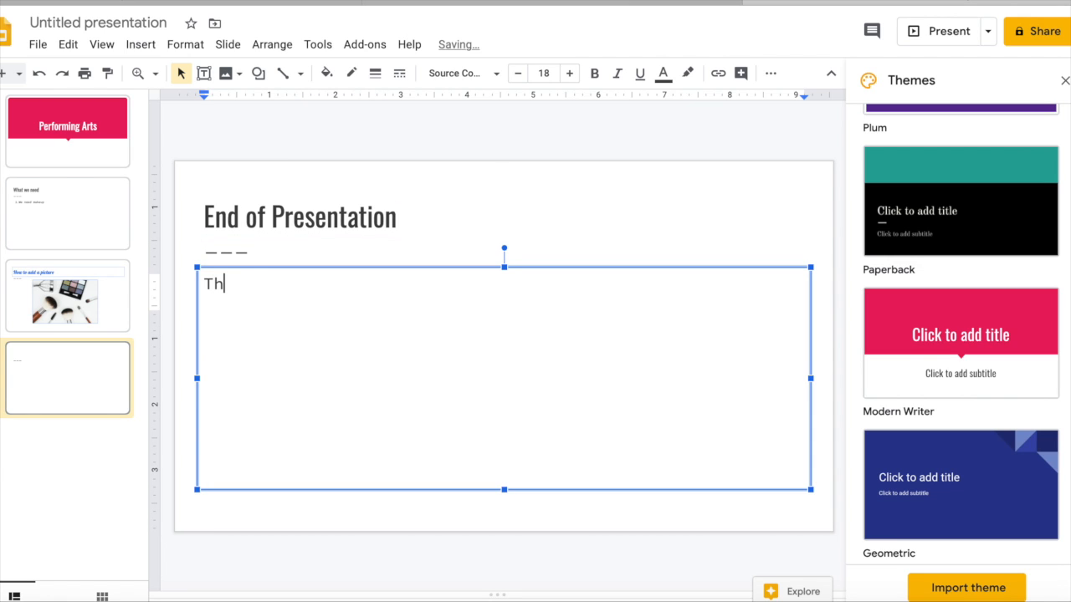
text(ank you)
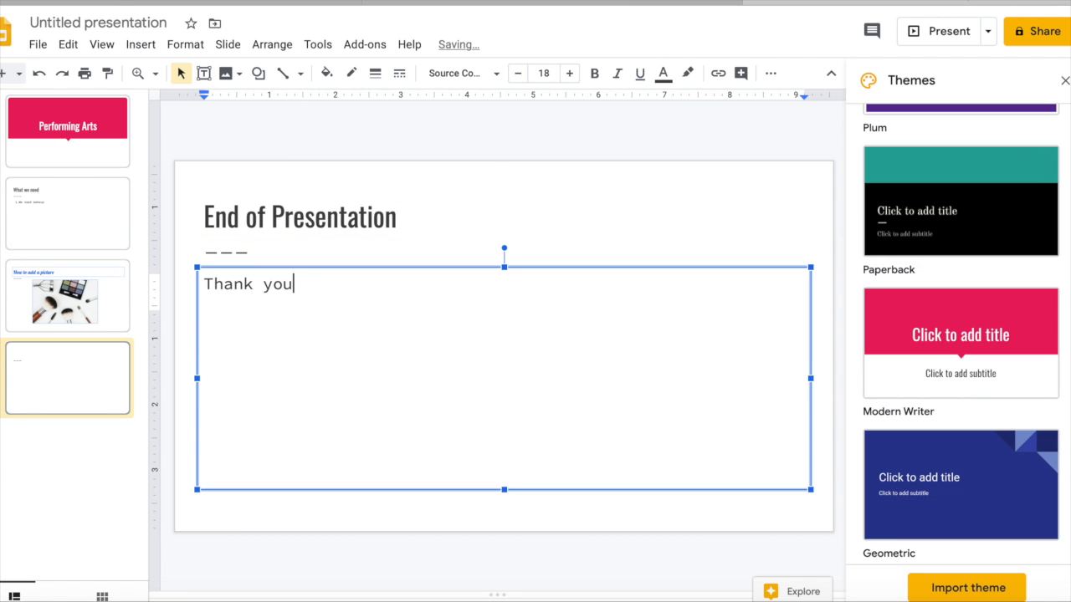